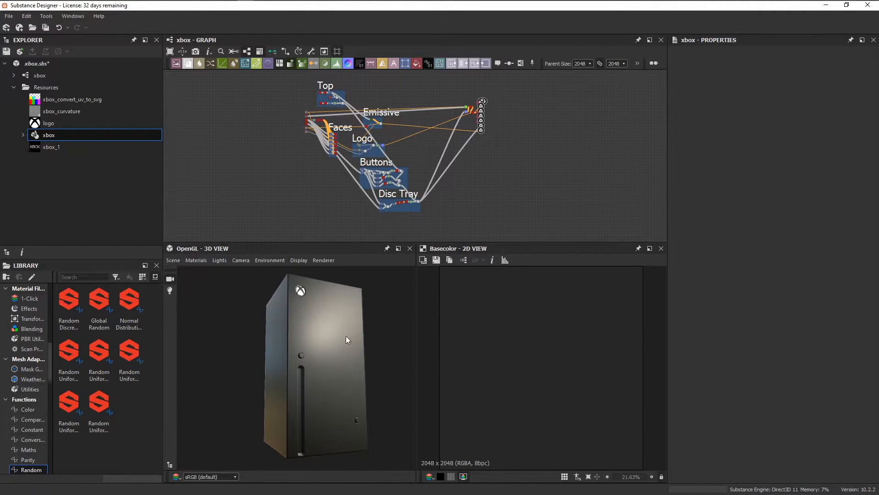
Step: Orbit the console preview to inspect its front face
drag(346, 339, 312, 377)
text(level)
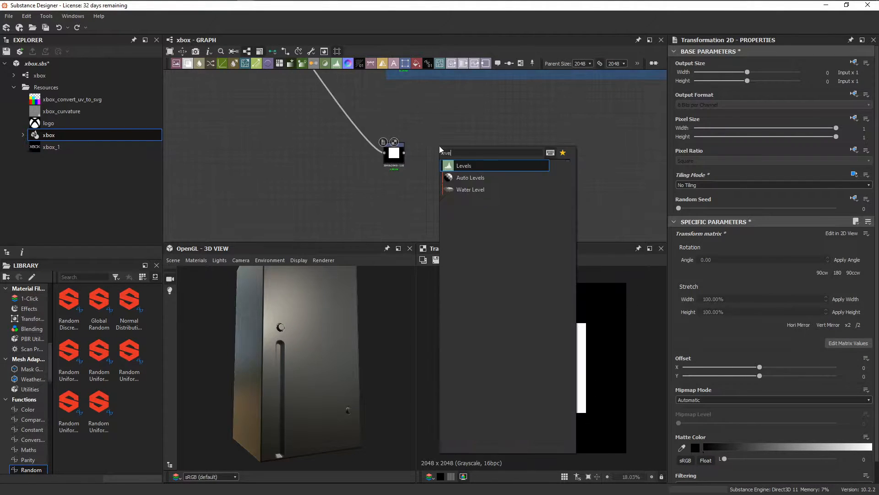
Step: Duplicate the slot bar's Transformation 2D node and offset the copy beside the first bar
click(463, 166)
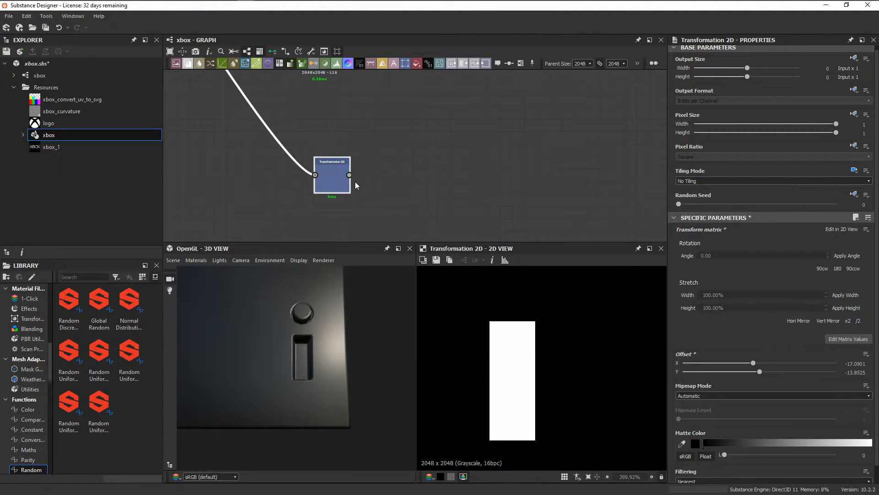
click(383, 154)
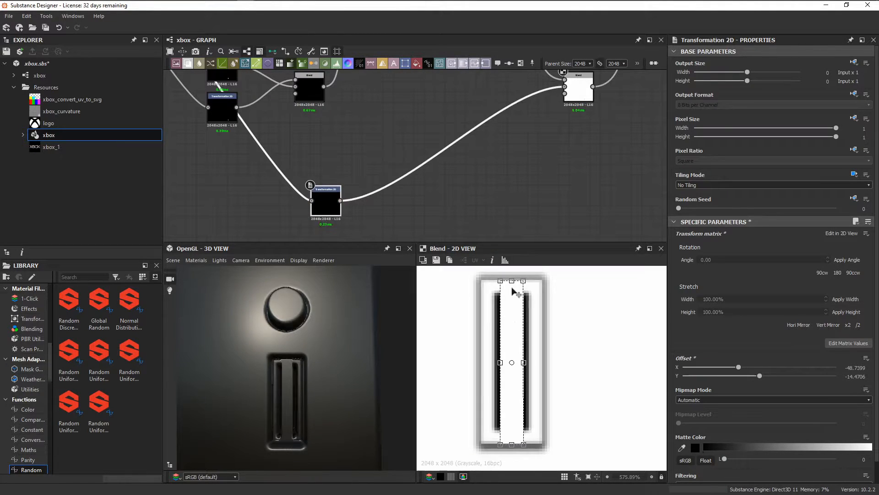
drag(738, 367, 697, 367)
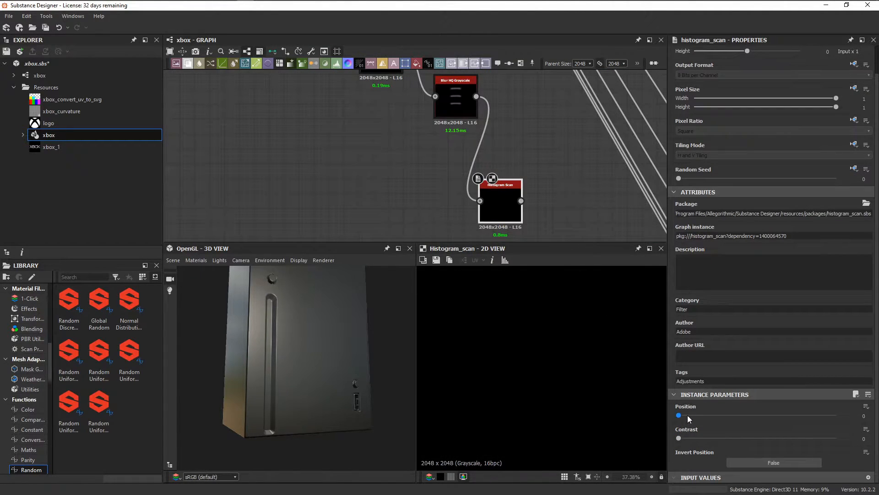
Step: Raise the Histogram Scan position value and review the Levels node feeding the Multiply blend
drag(679, 415, 818, 416)
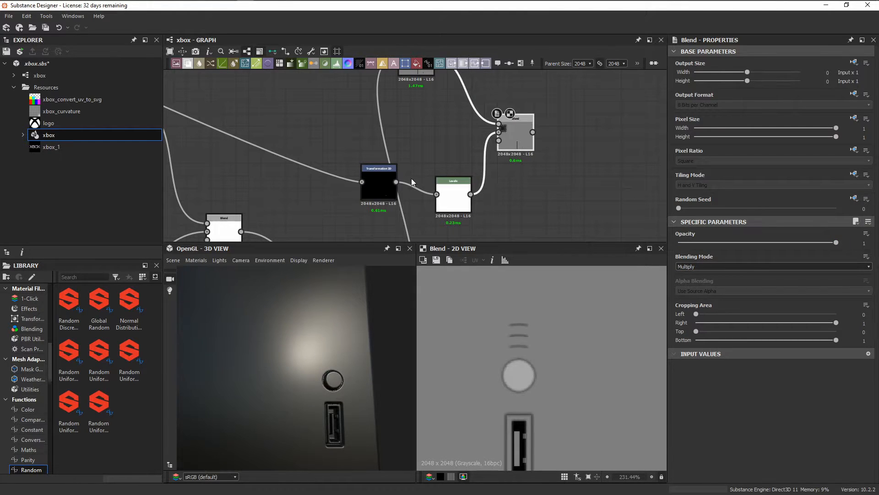
click(40, 75)
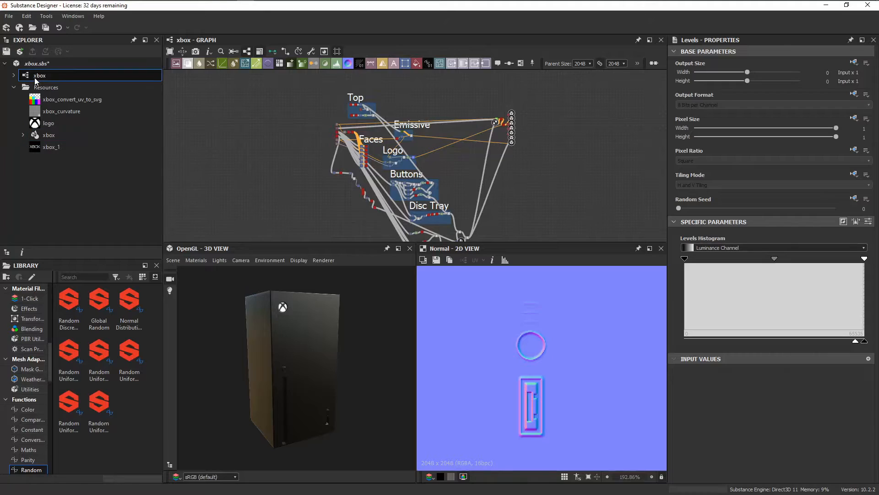
Step: Export the xbox graph's emissive, normal and height outputs as bitmaps, keeping the height map
right_click(39, 75)
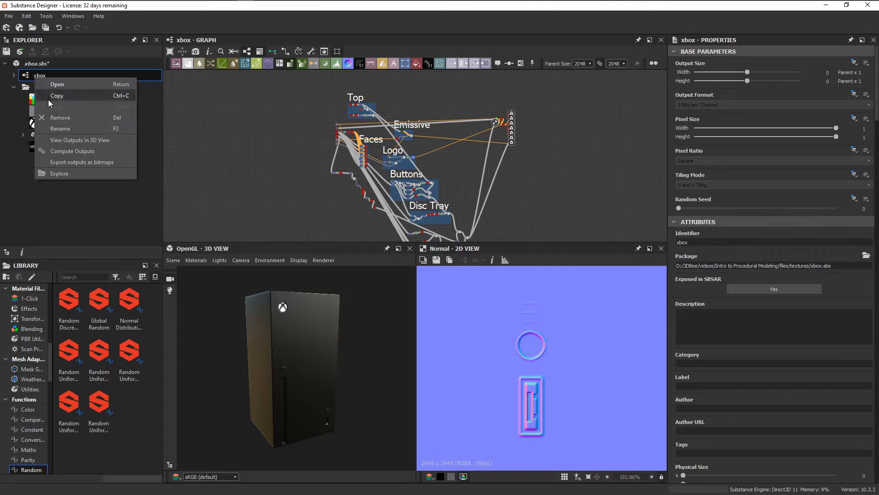
click(81, 162)
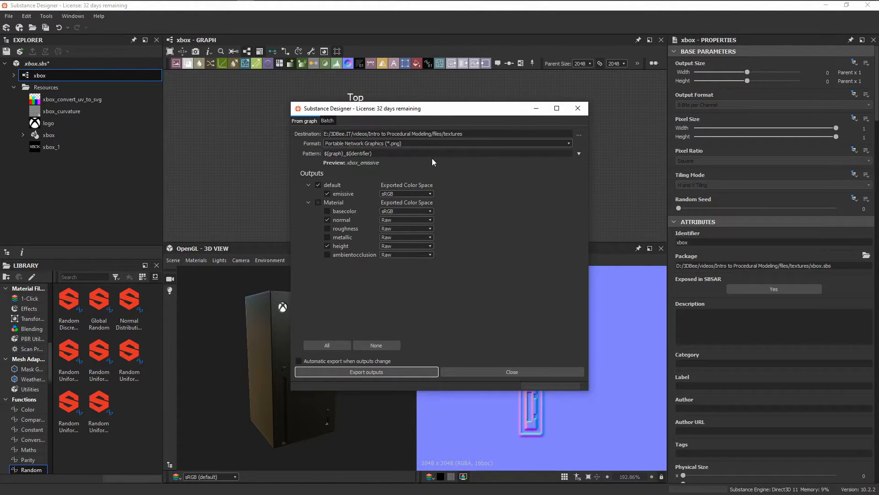
click(327, 194)
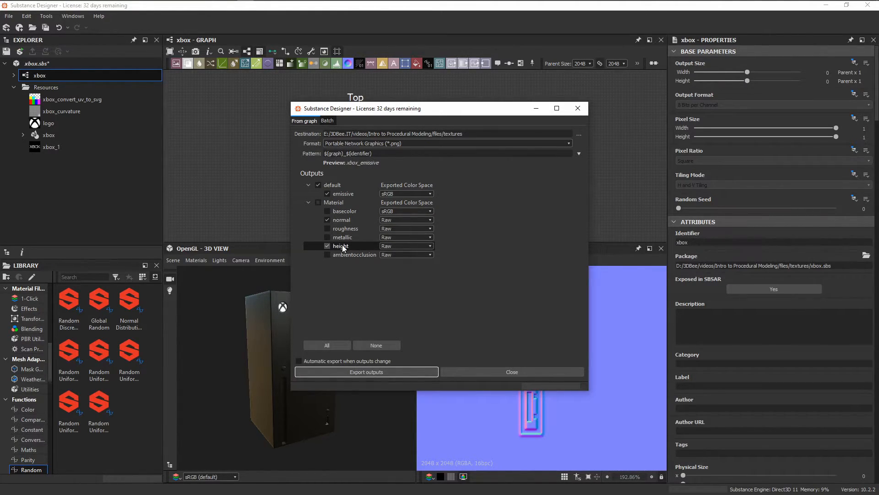
click(366, 372)
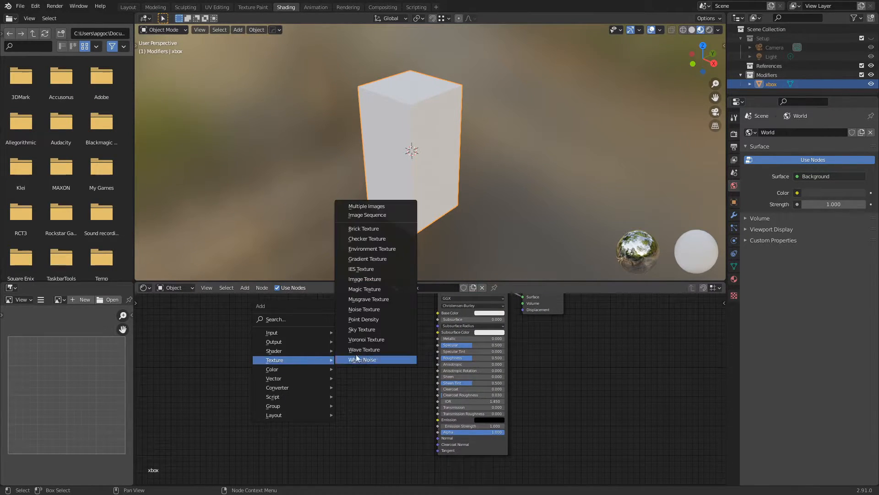
Step: Load xbox_normal.png into the Image Texture, wire it to the BSDF Normal and adjust metallic
click(364, 278)
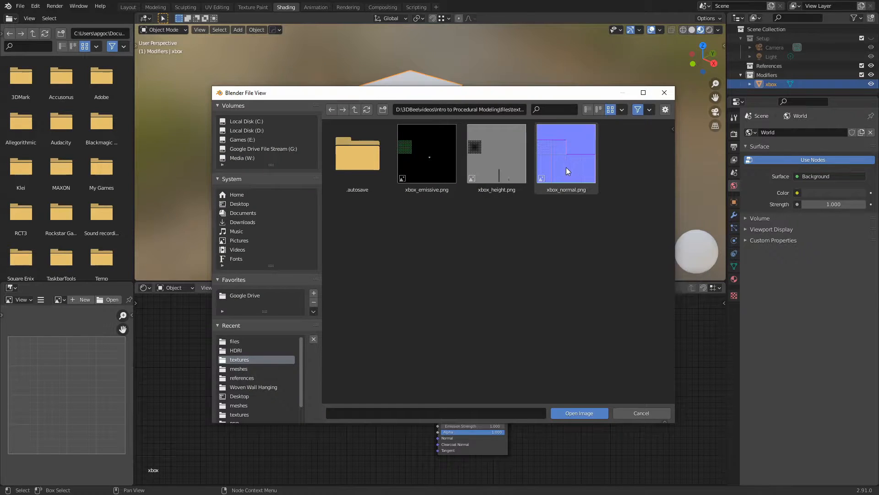
click(579, 414)
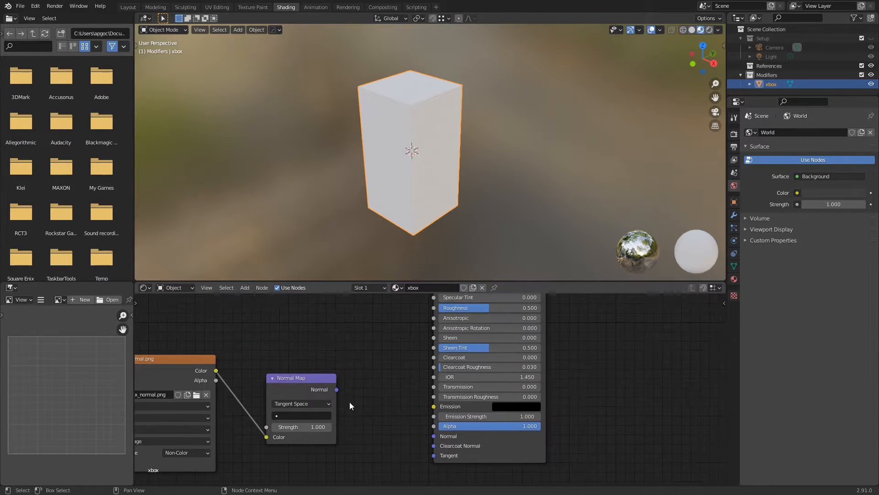
drag(336, 389, 434, 436)
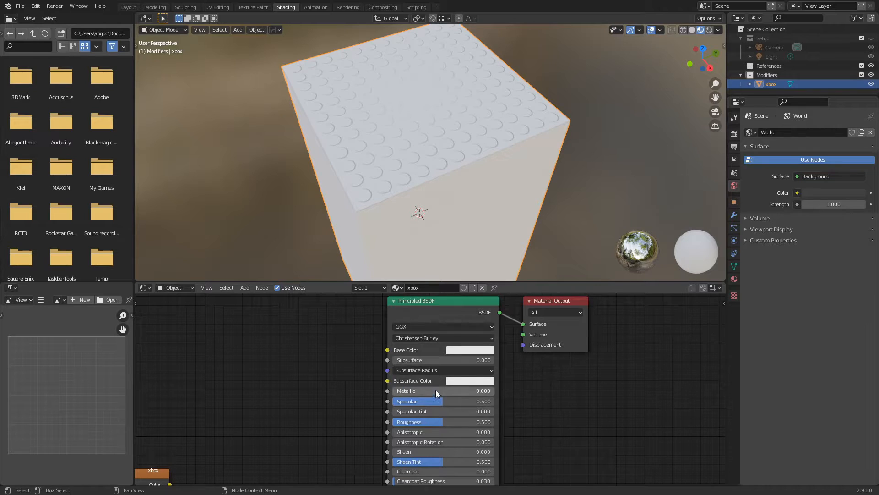
click(441, 391)
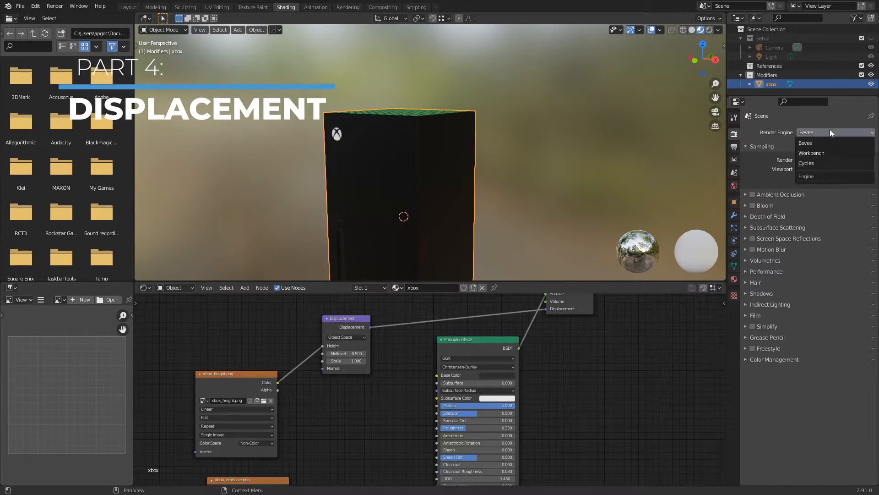
Step: Switch rendering to Cycles with the Experimental feature set on GPU compute
click(806, 163)
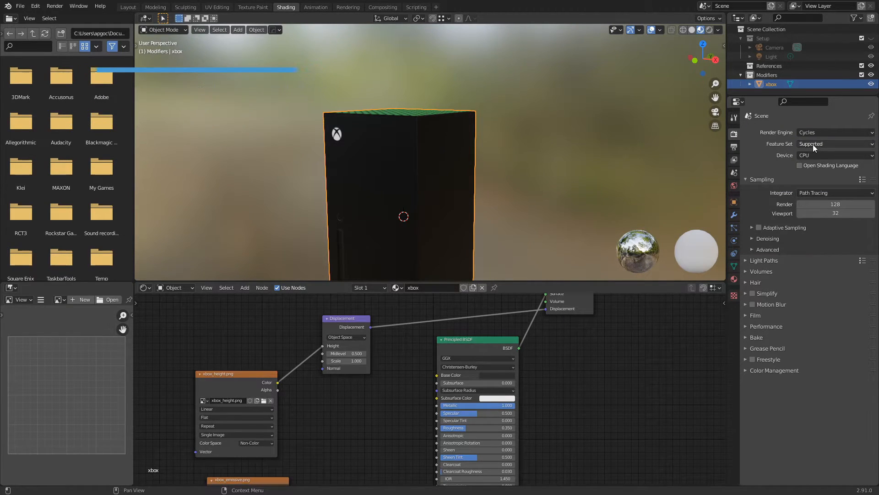
click(836, 155)
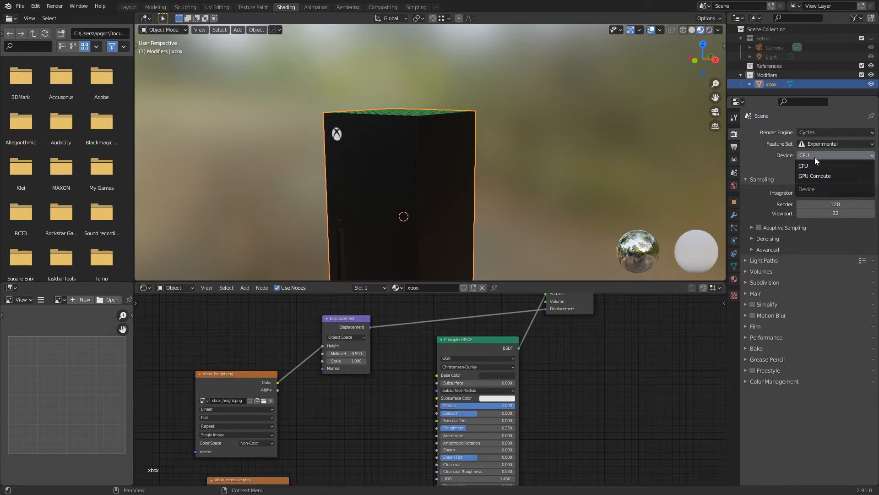
click(816, 176)
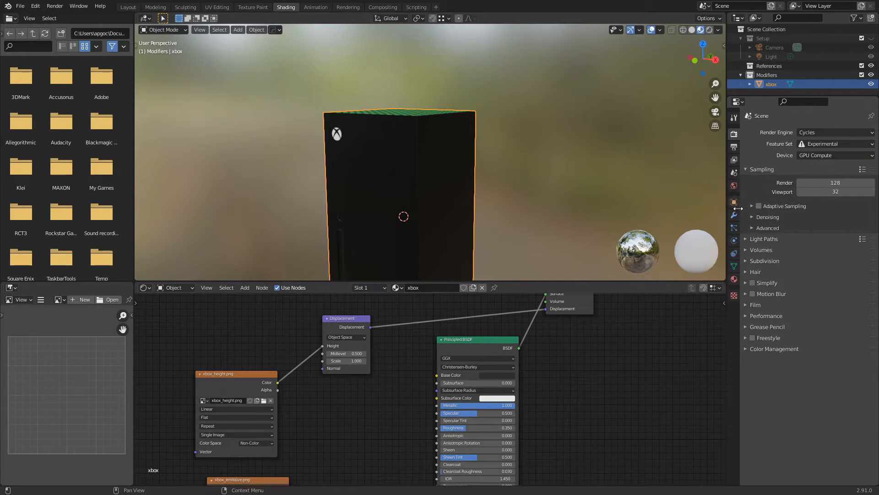
Step: Enable denoising for render and viewport, then bring up the Add Modifier list
click(753, 217)
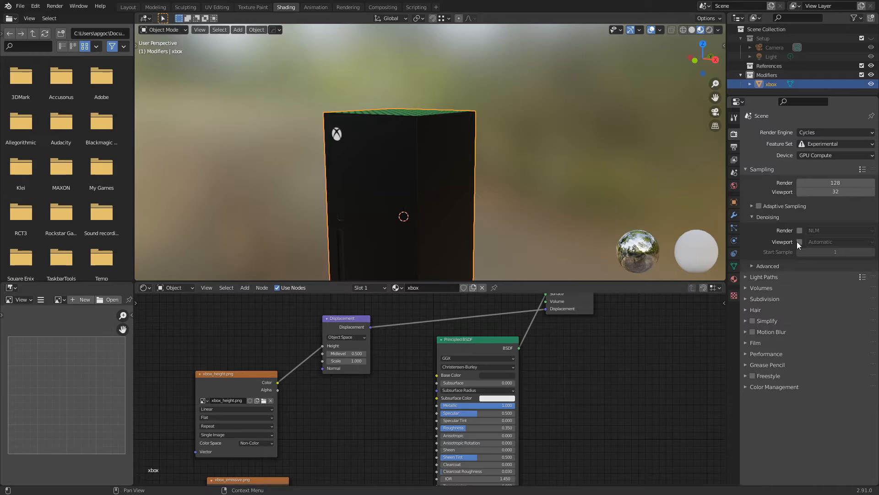
click(800, 231)
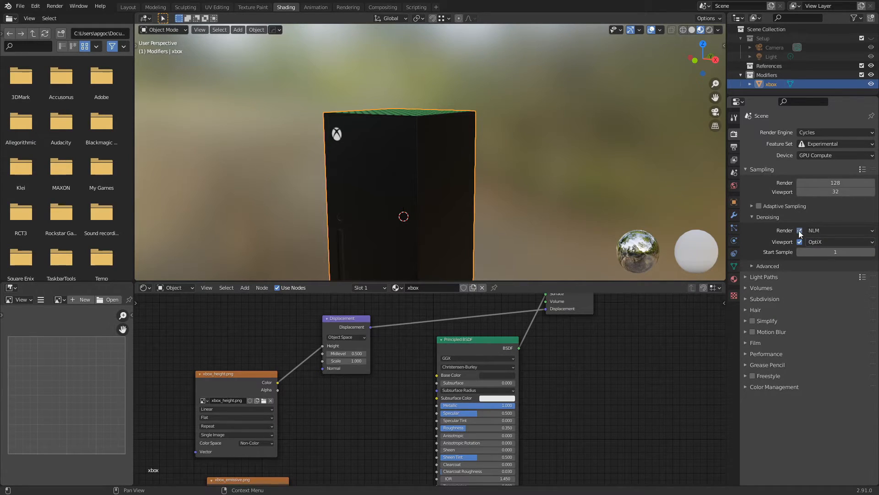
click(760, 132)
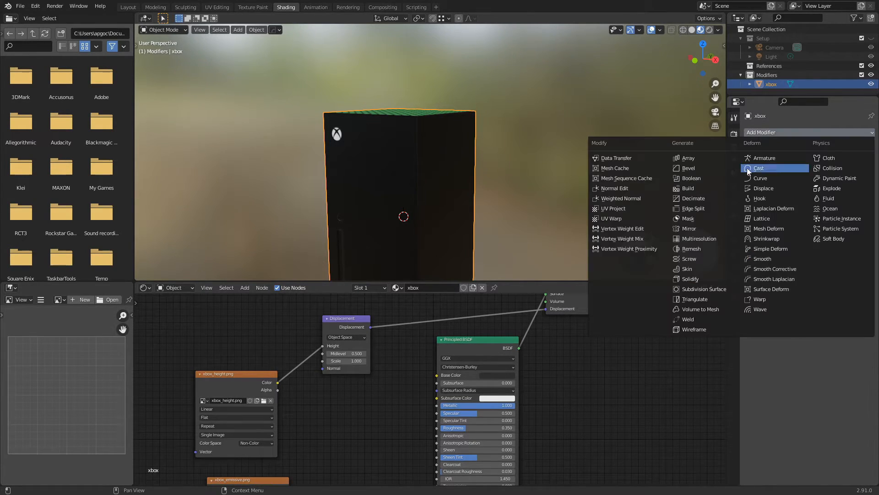
Step: Add a Subdivision Surface modifier set to Simple with Adaptive Subdivision enabled
click(703, 298)
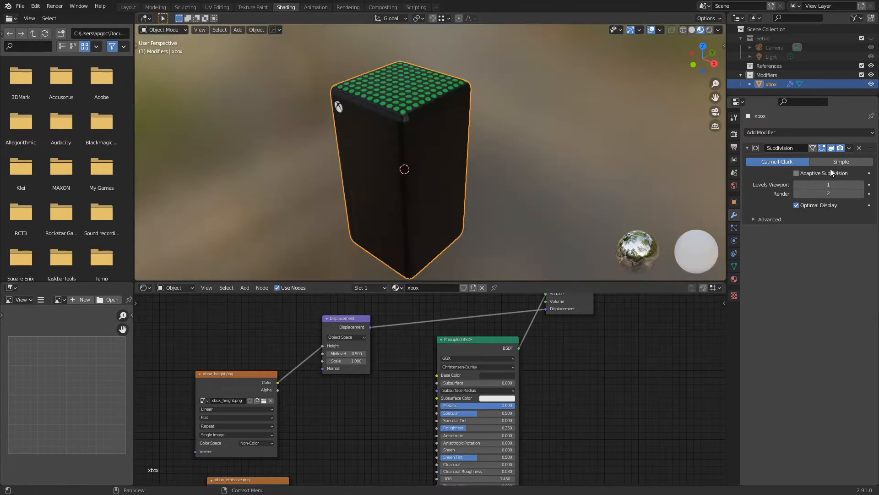
click(841, 161)
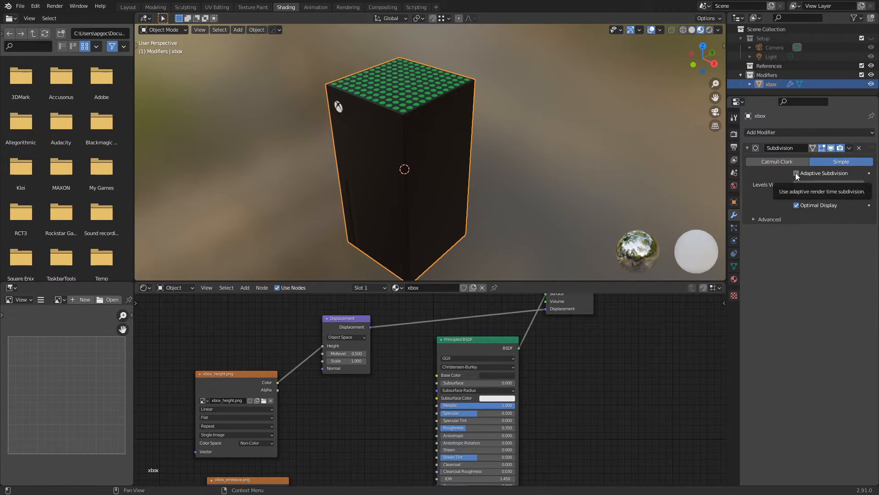
click(796, 173)
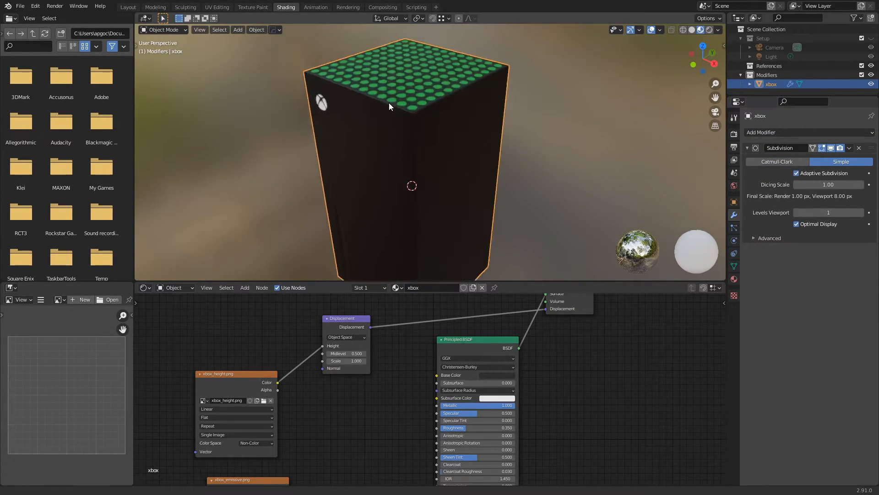
click(868, 211)
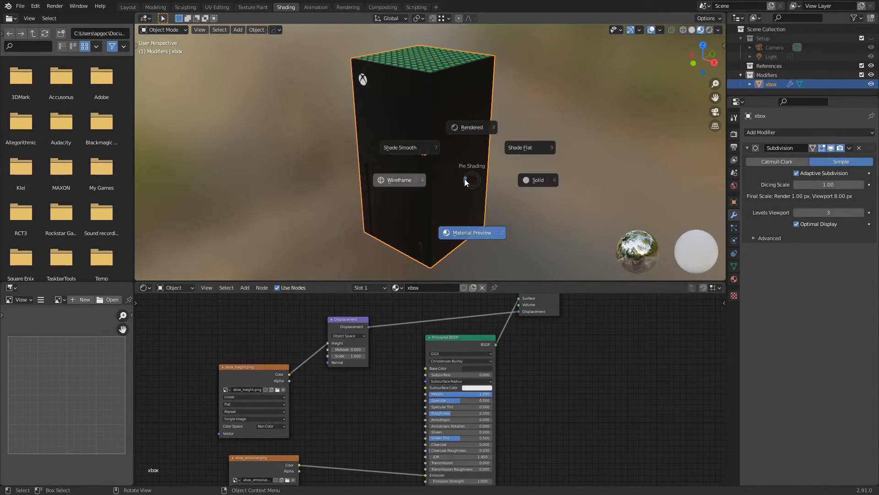
Step: Switch the viewport to Rendered shading and set the material to Displacement and Bump
click(471, 126)
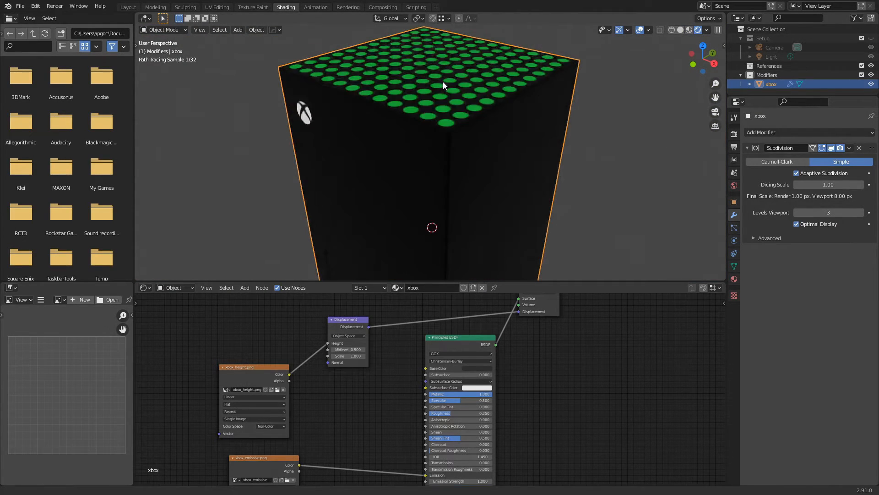
click(779, 338)
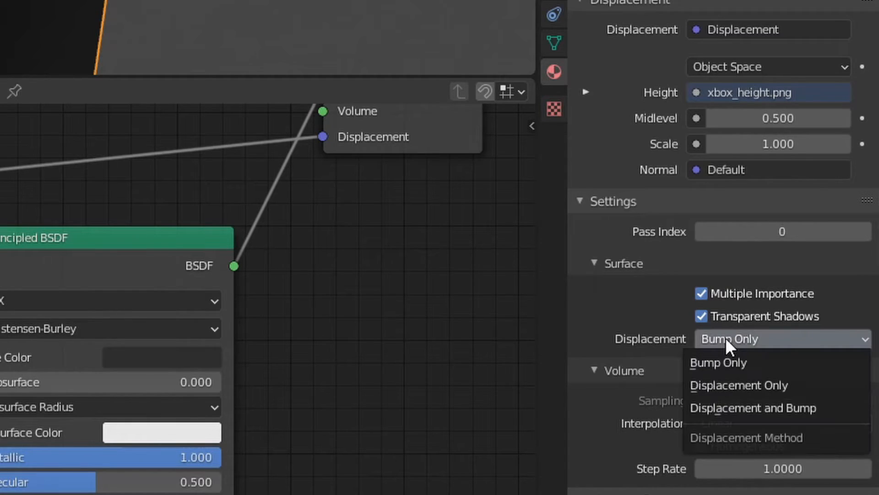
click(753, 407)
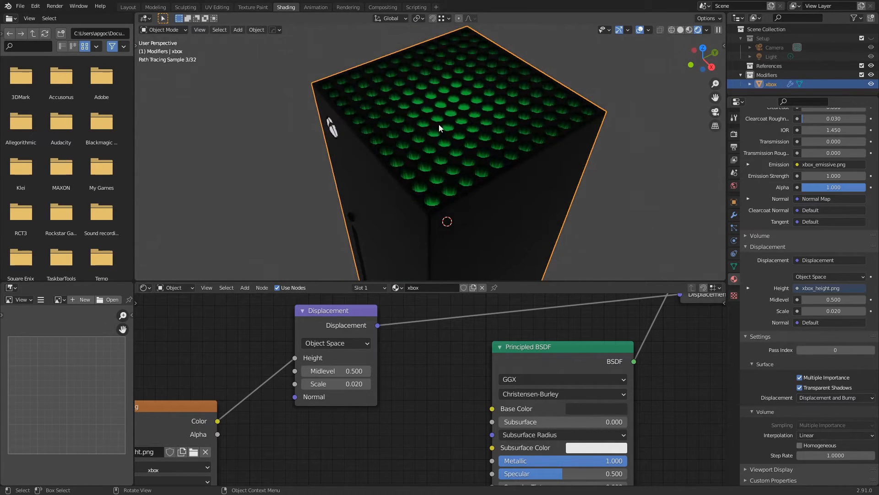
Step: Open xbox.blend and play back the camera animation through the timeline
click(175, 286)
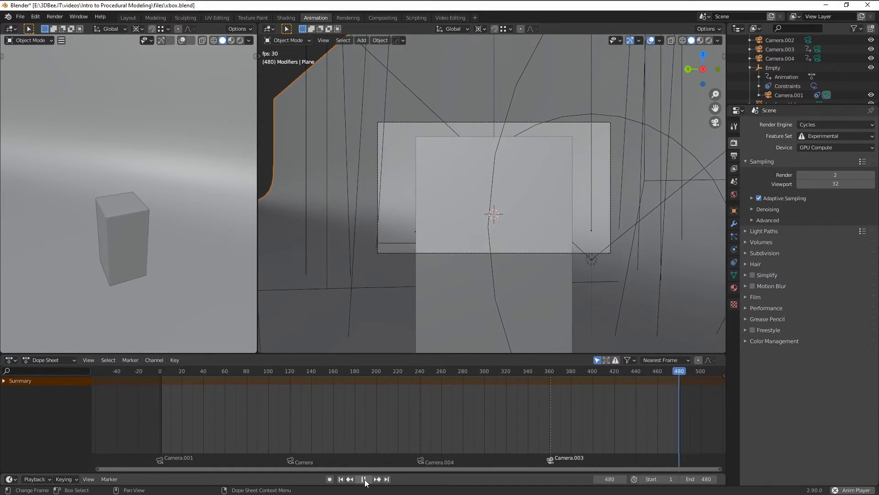
click(339, 478)
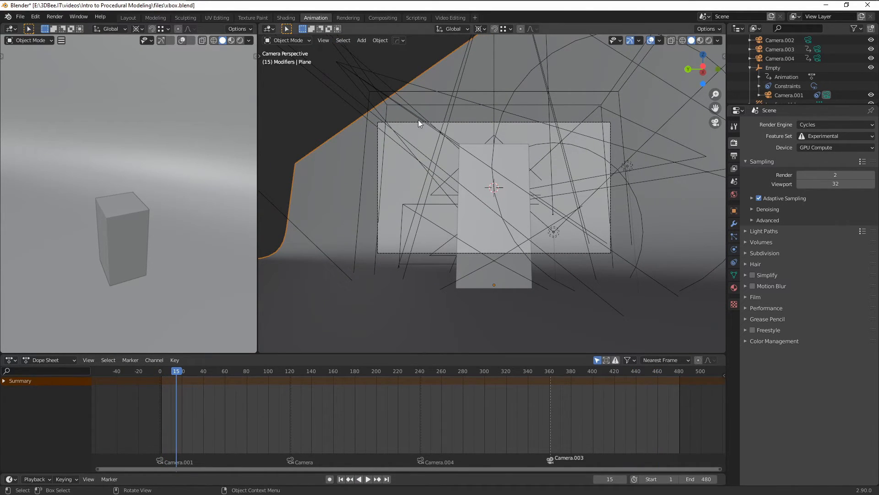
click(54, 17)
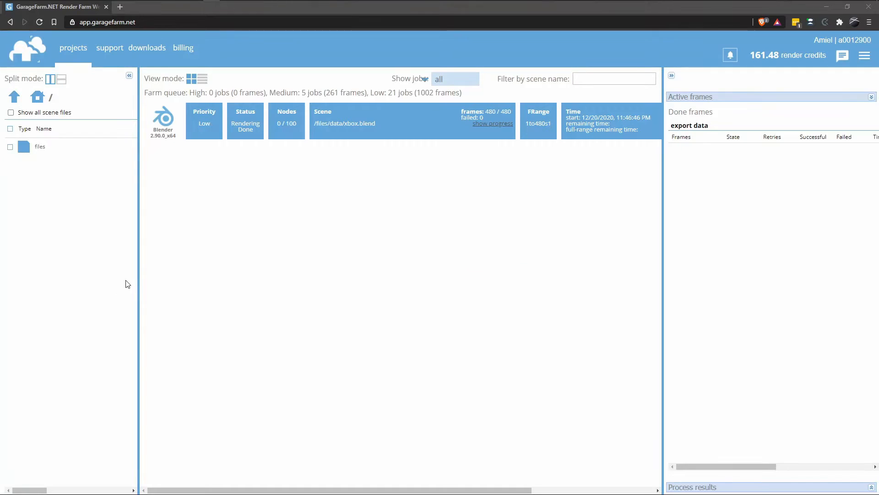
mouse_move(297, 284)
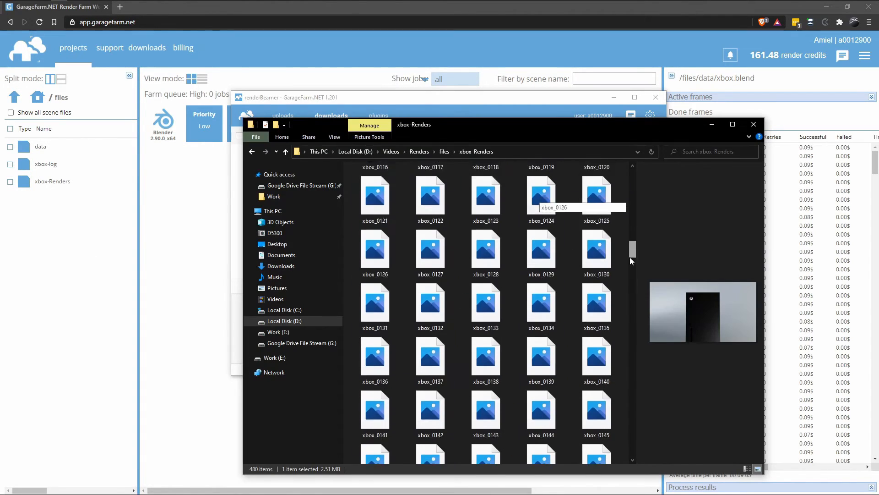
Step: Scroll through the finished xbox job's rendered frames on GarageFarm.NET
scroll(down, 3)
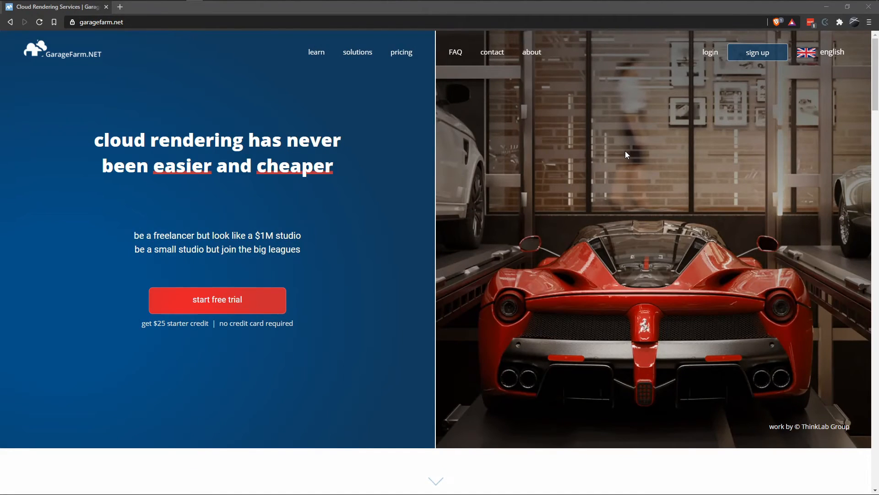
Step: Scroll the GarageFarm.NET page down to the render farm and server rental pricing offers
scroll(down, 3)
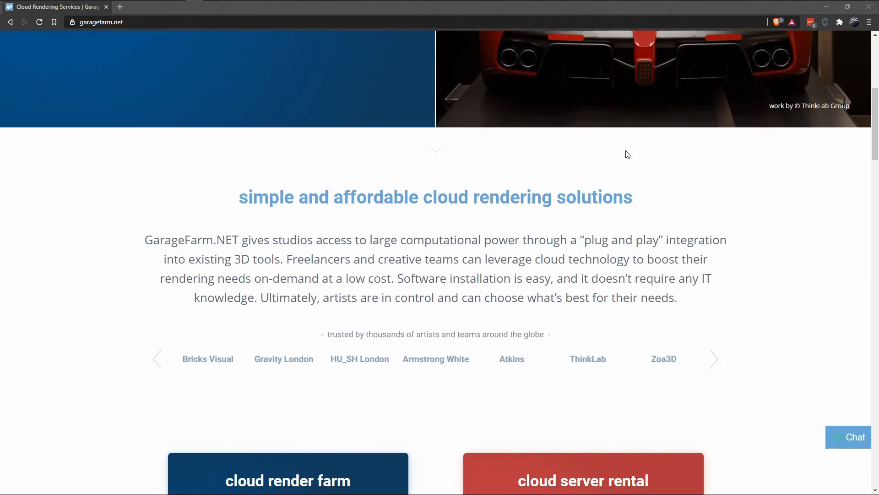
scroll(down, 3)
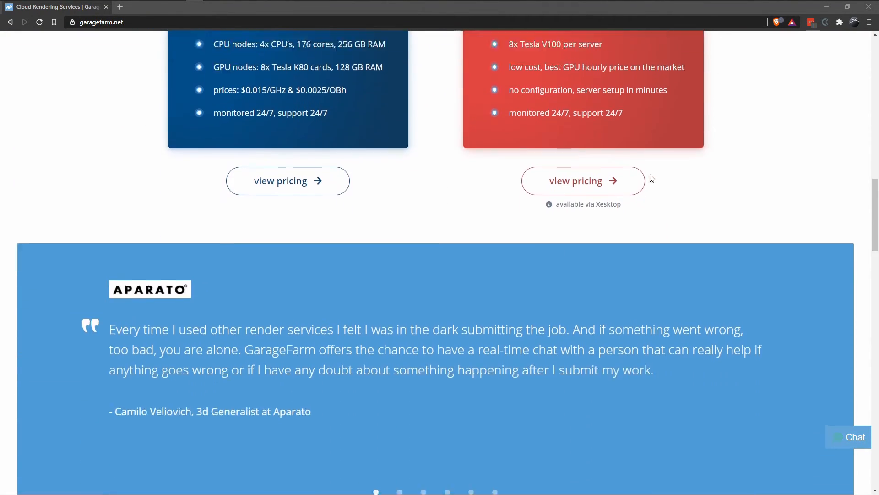